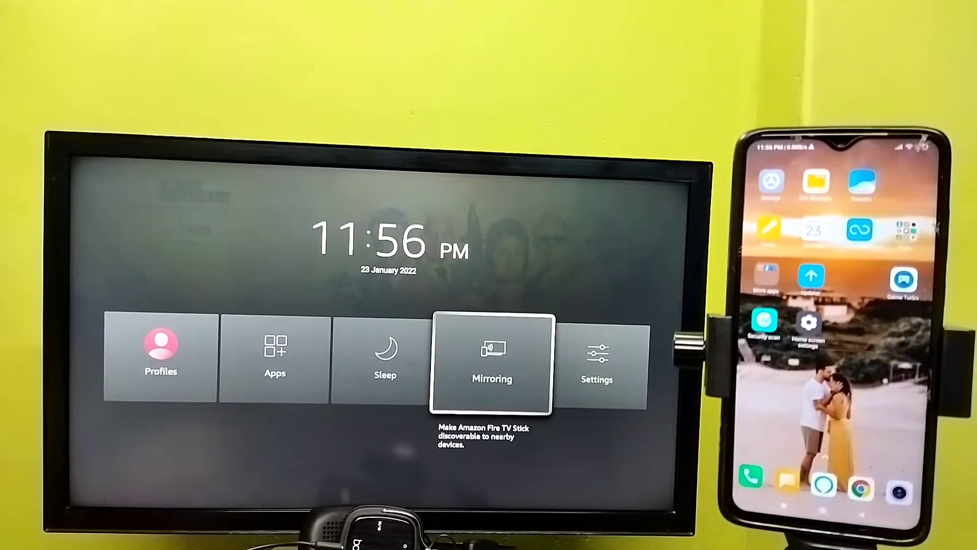
Start Display Mirroring on the Fire TV Stick so it waits for a device
left_click(492, 358)
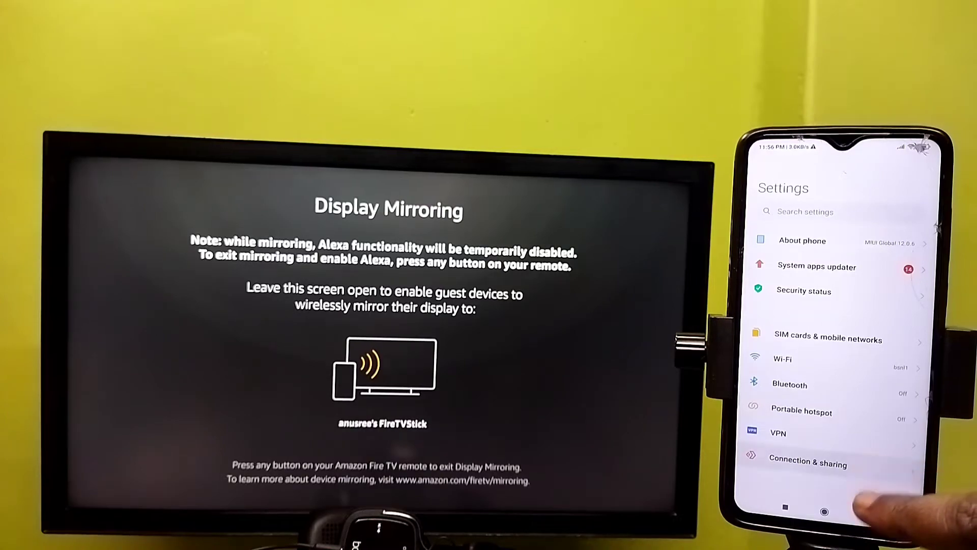
Switch Wireless display on under Connection & sharing so FireTVStick appears available
left_click(807, 464)
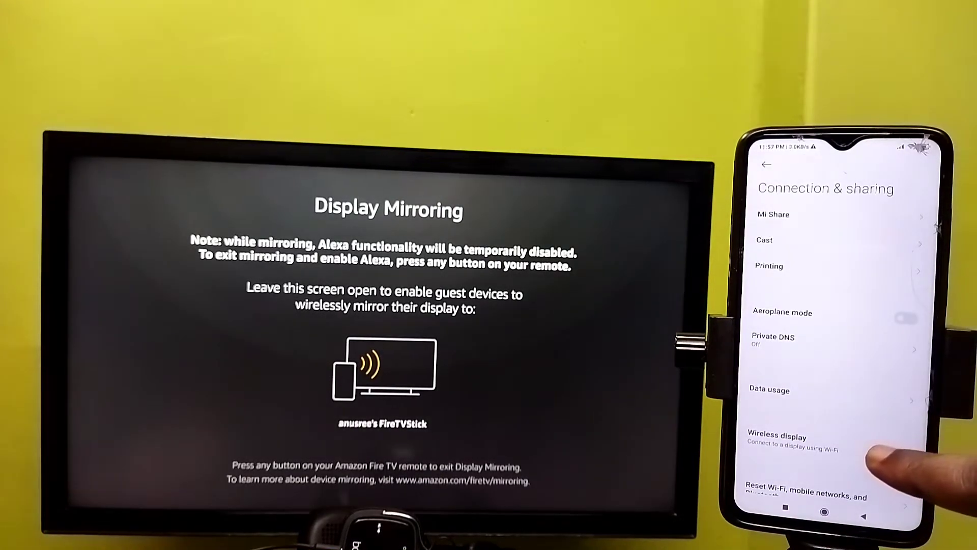
left_click(778, 441)
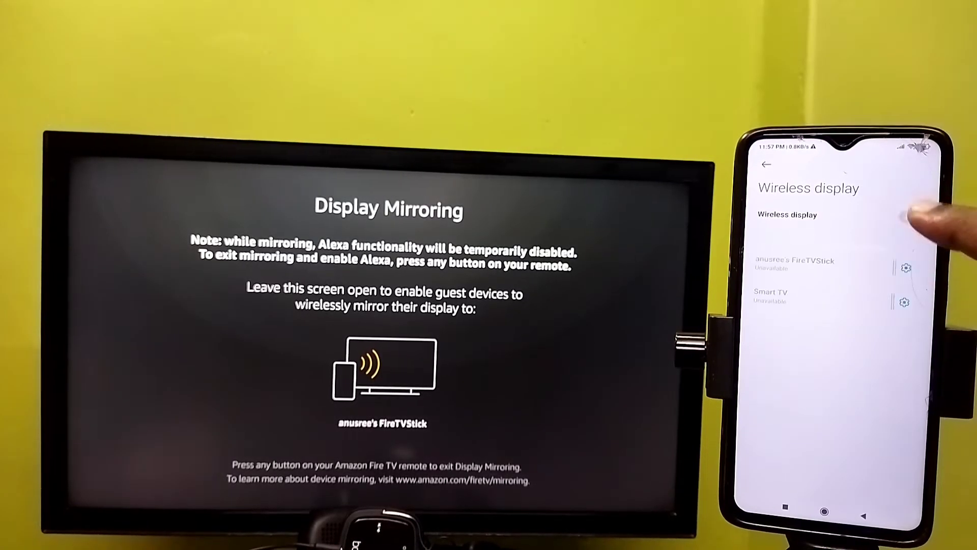
left_click(910, 216)
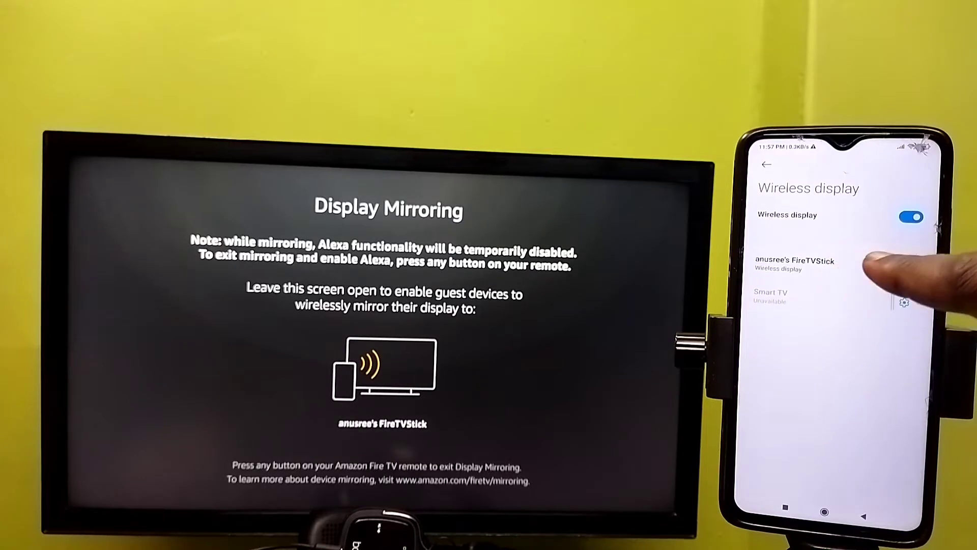
left_click(795, 265)
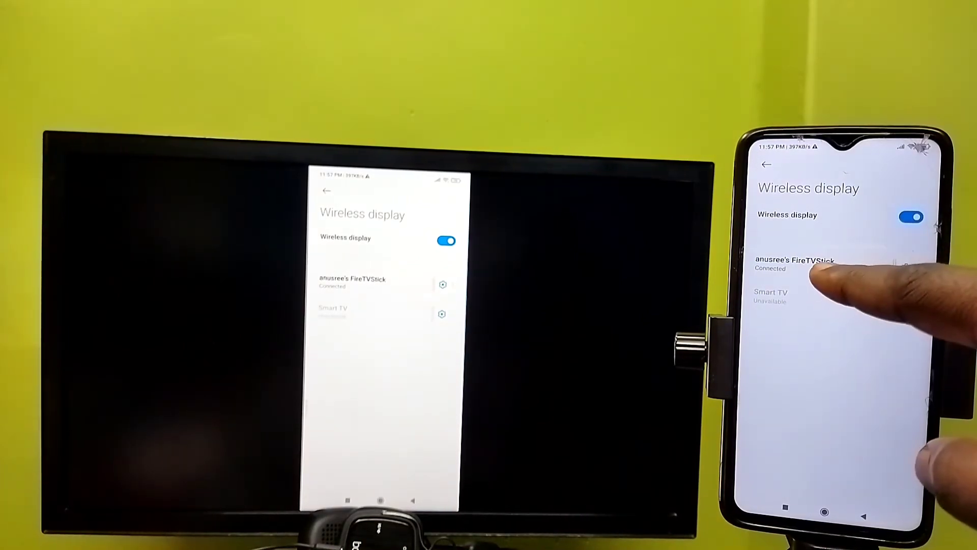
Bring up the Disconnect prompt for the connected FireTVStick entry
left_click(795, 264)
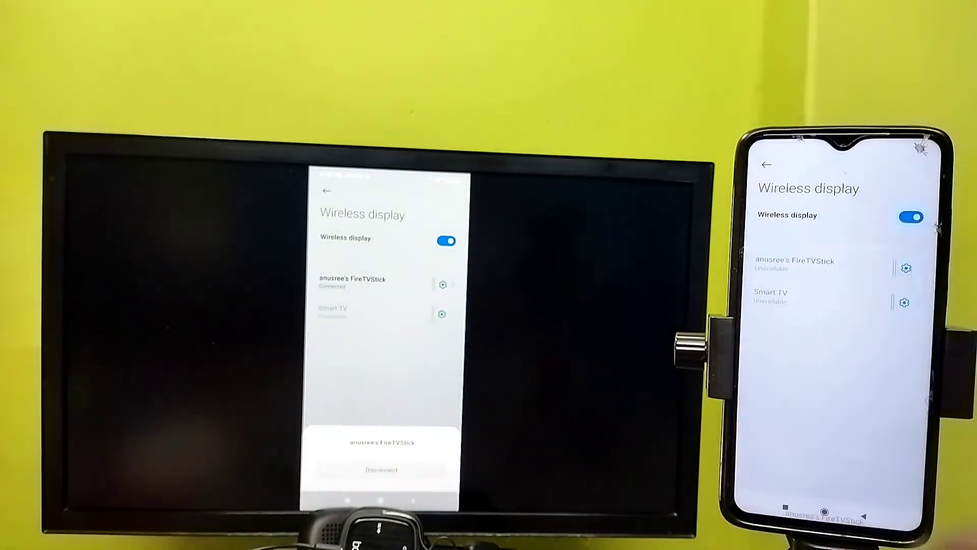